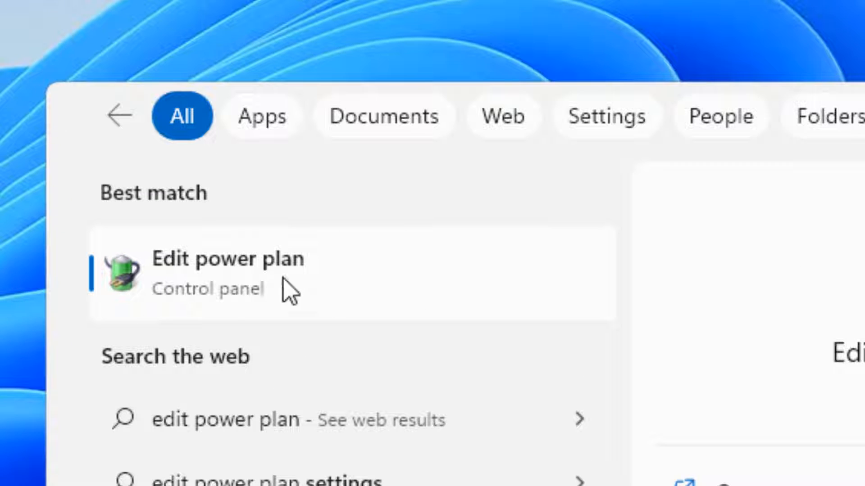
# Restore the High performance plan's default settings from its Edit Plan Settings page and confirm
pyautogui.click(228, 273)
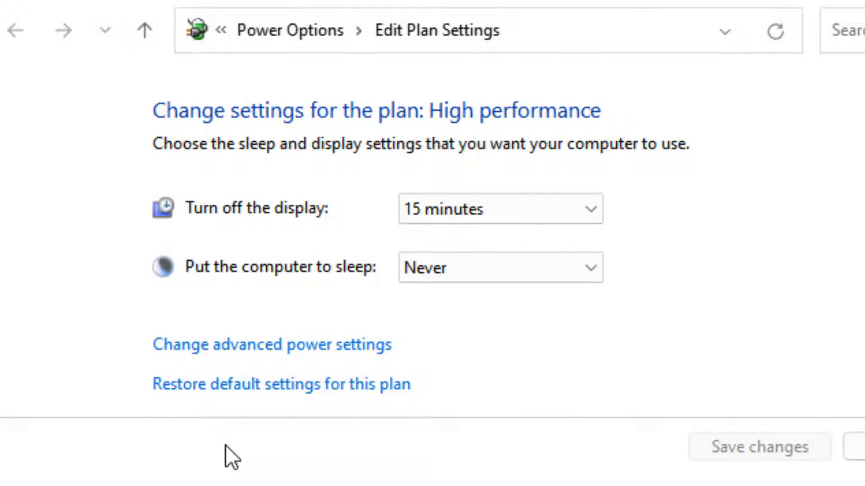
pyautogui.moveTo(357, 412)
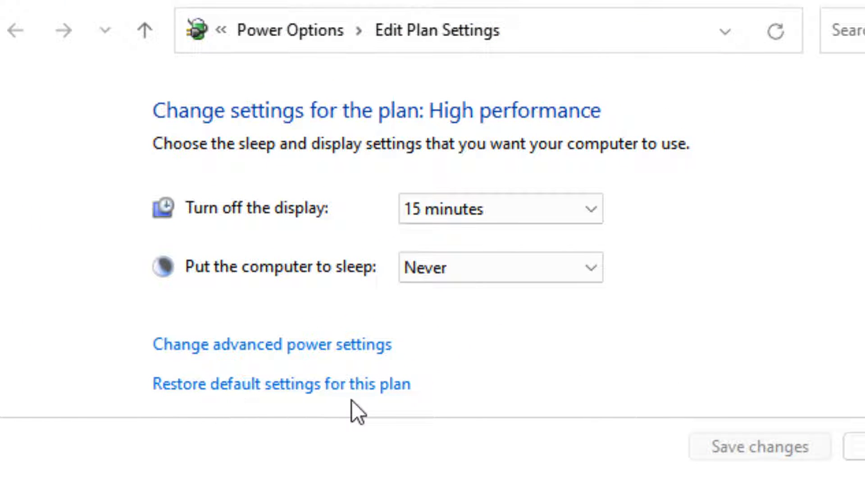
pyautogui.click(280, 383)
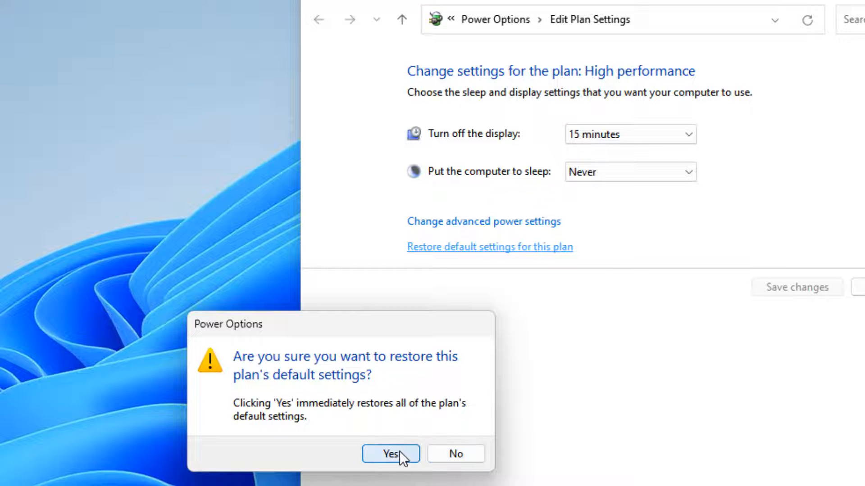
pyautogui.click(390, 454)
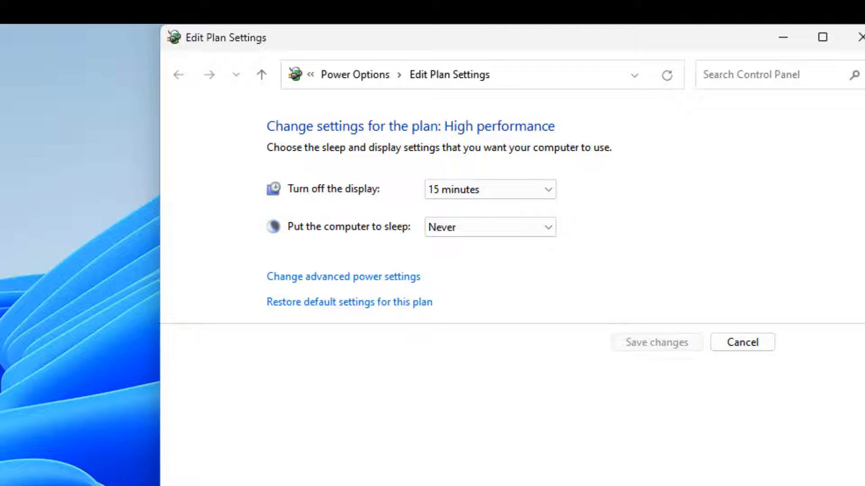
pyautogui.moveTo(211, 368)
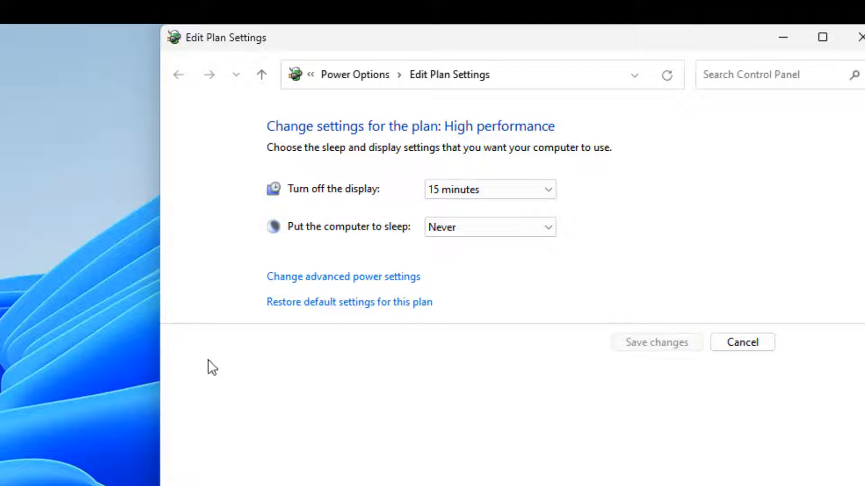
pyautogui.moveTo(359, 185)
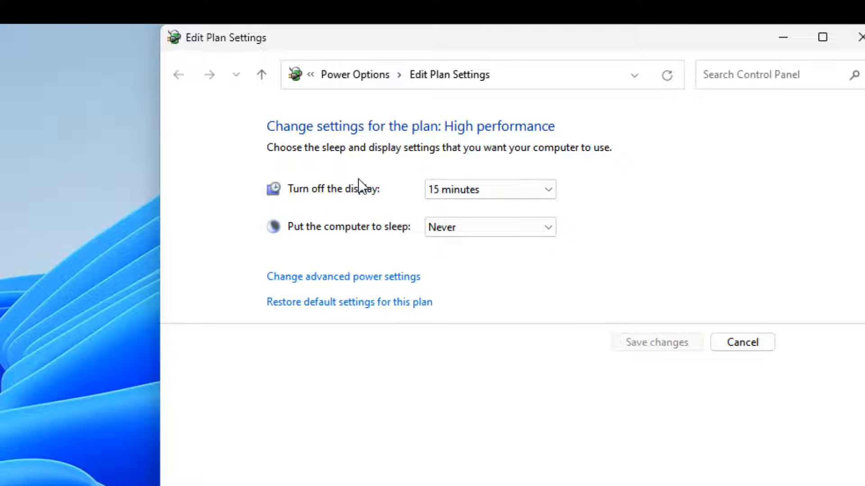
pyautogui.moveTo(369, 236)
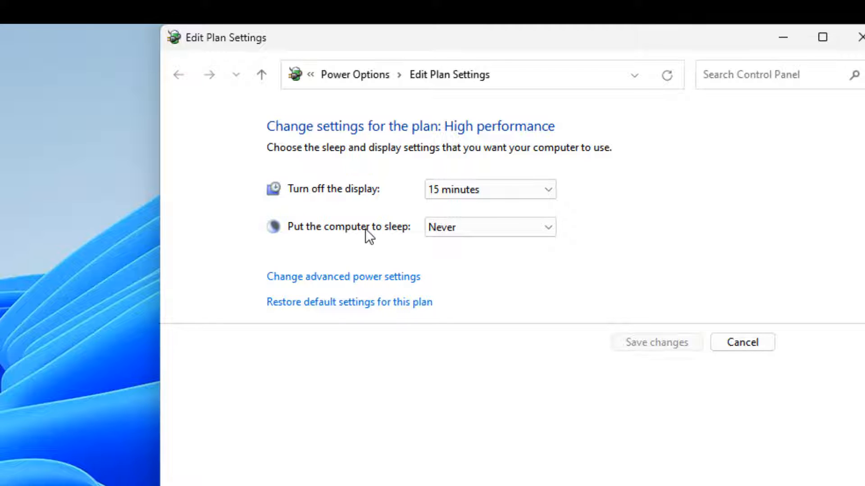
pyautogui.moveTo(386, 268)
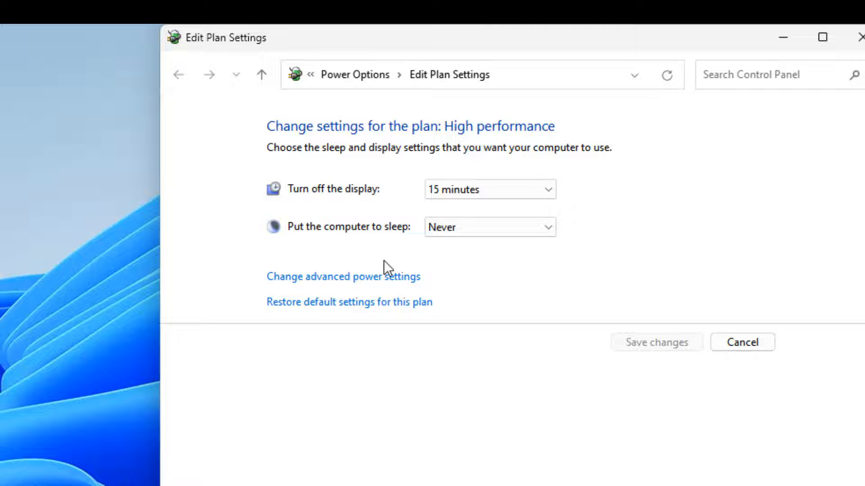
pyautogui.moveTo(360, 95)
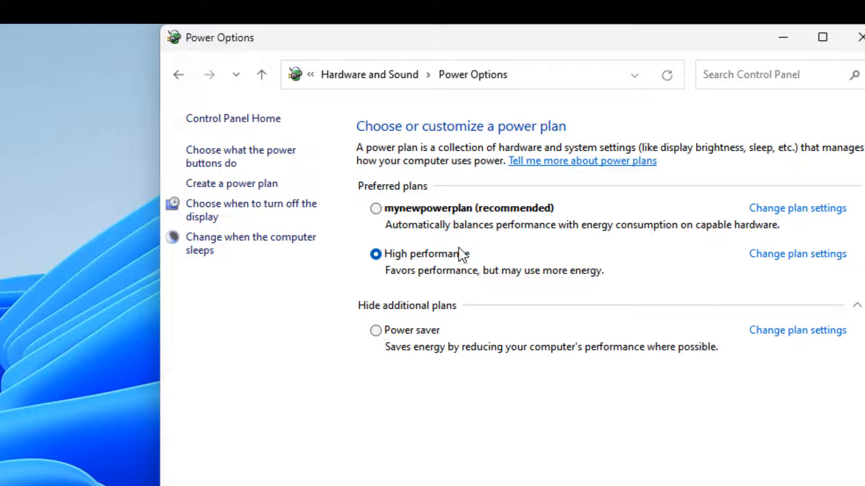
pyautogui.moveTo(430, 223)
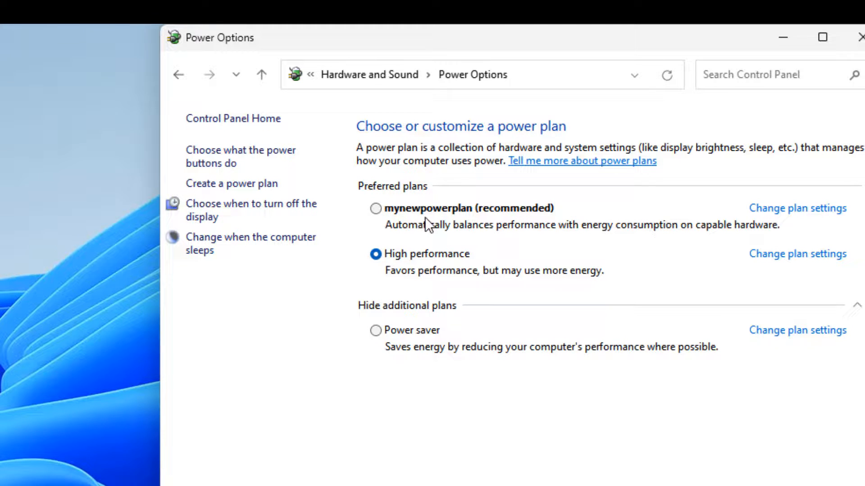
pyautogui.moveTo(422, 216)
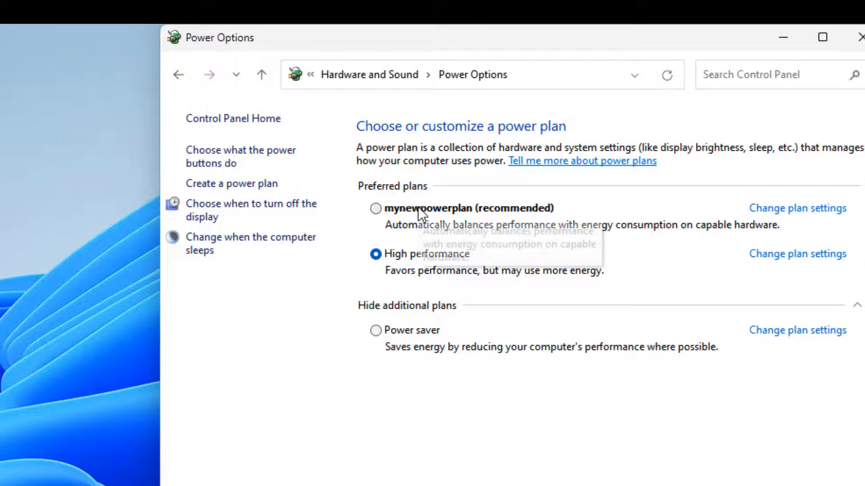
pyautogui.moveTo(444, 275)
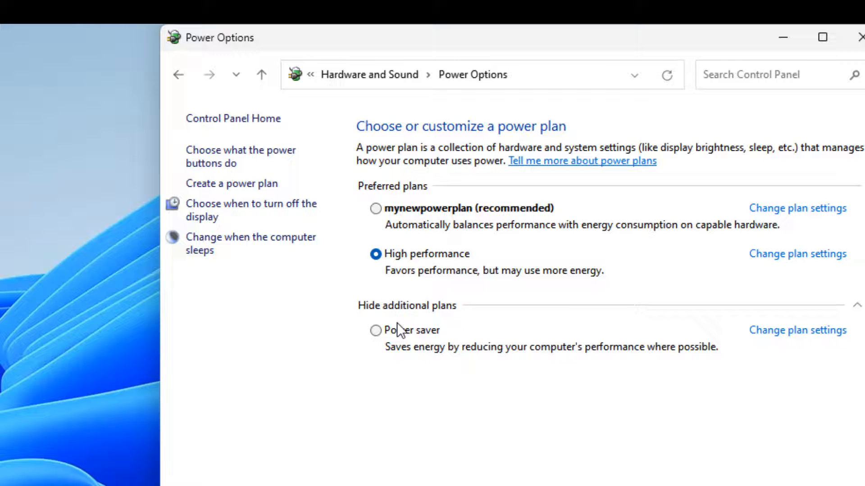
pyautogui.moveTo(617, 231)
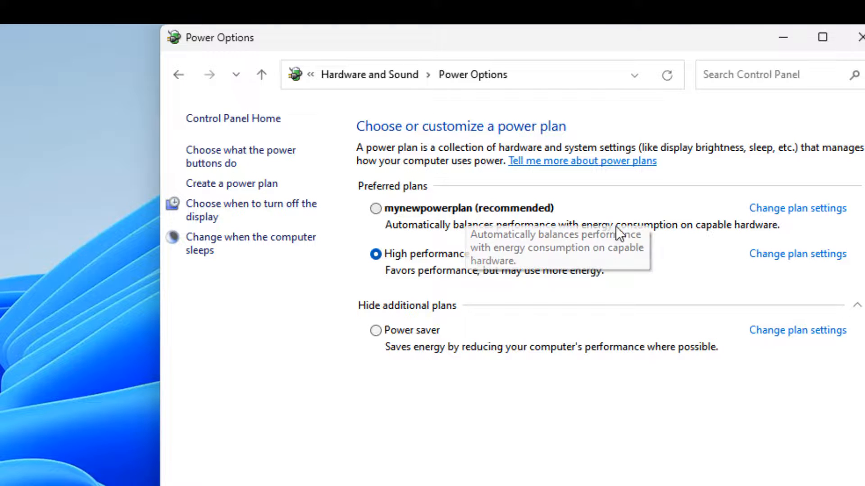
pyautogui.moveTo(815, 218)
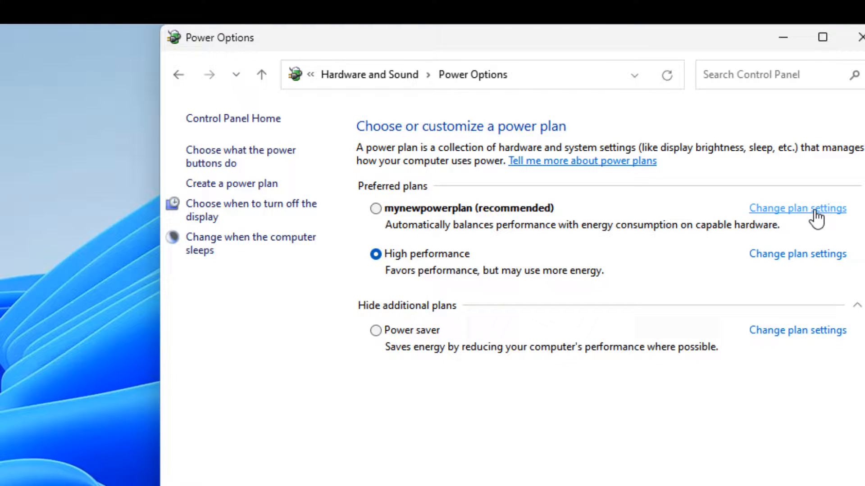
# Restore mynewpowerplan's defaults, reverting it to Balanced with 5-minute display and 15-minute sleep
pyautogui.click(796, 208)
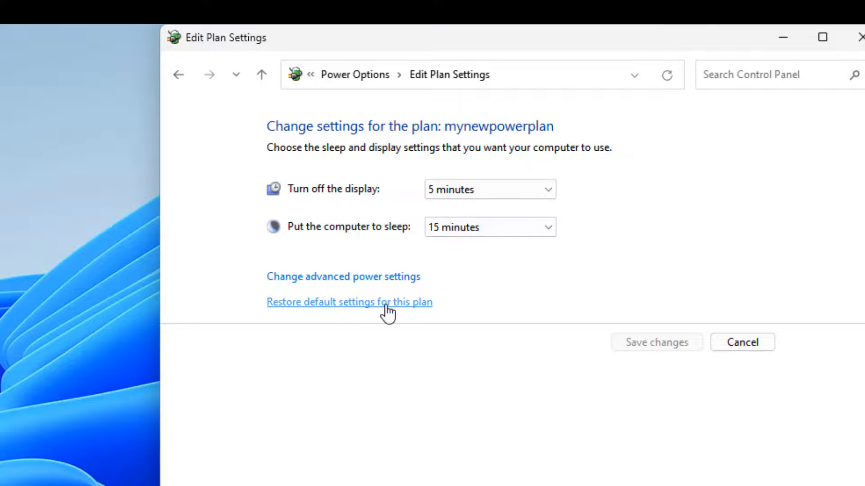
pyautogui.click(349, 302)
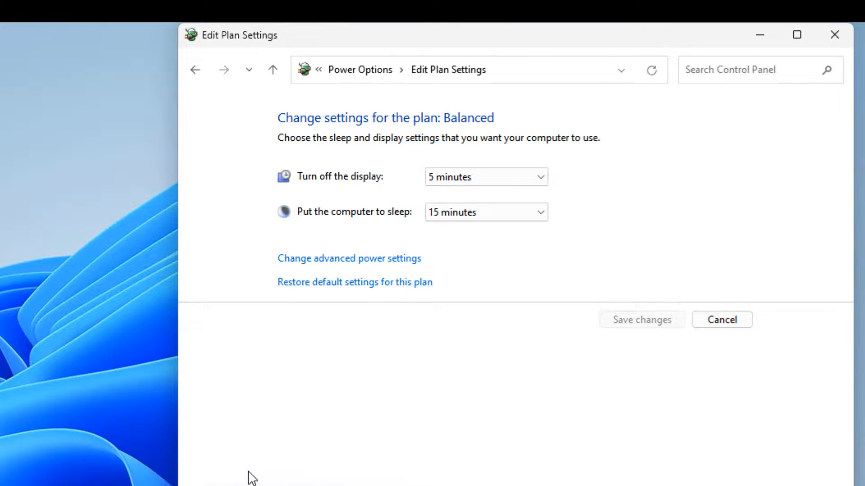